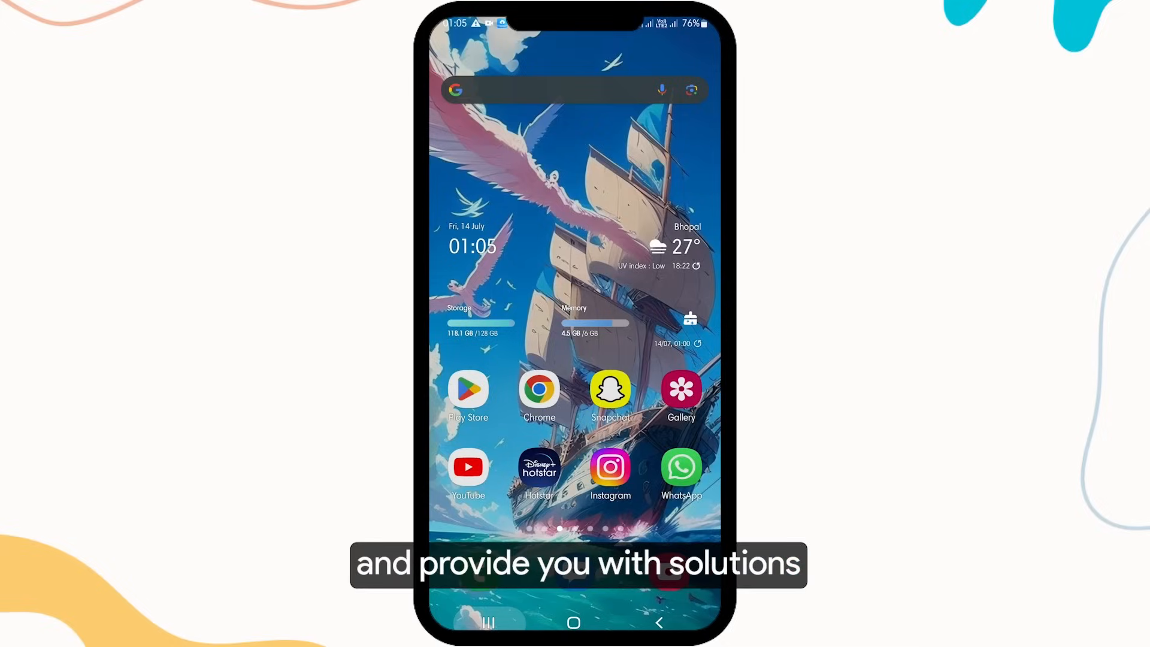
- Launch Snapchat from the home screen, revealing the C04A 'Something went wrong' error
click(610, 389)
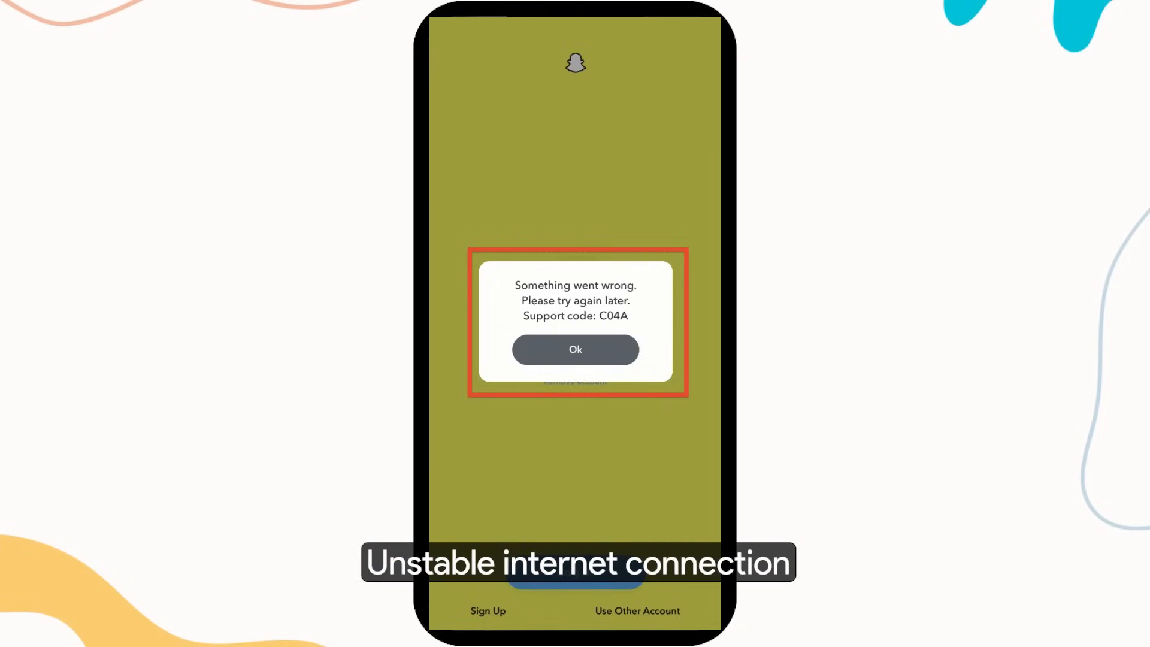
- Dismiss Snapchat's C04A error dialog and return to the home screen
click(575, 349)
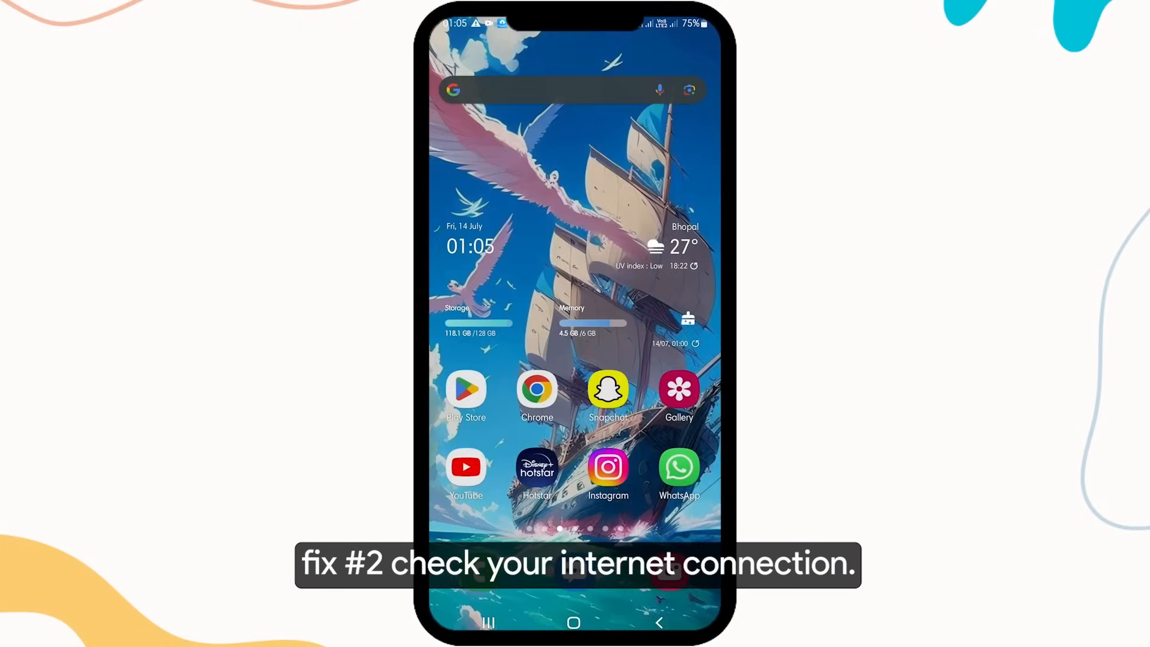
- Turn off Wi-Fi and mobile data from the expanded Quick Settings panel
drag(575, 30, 575, 294)
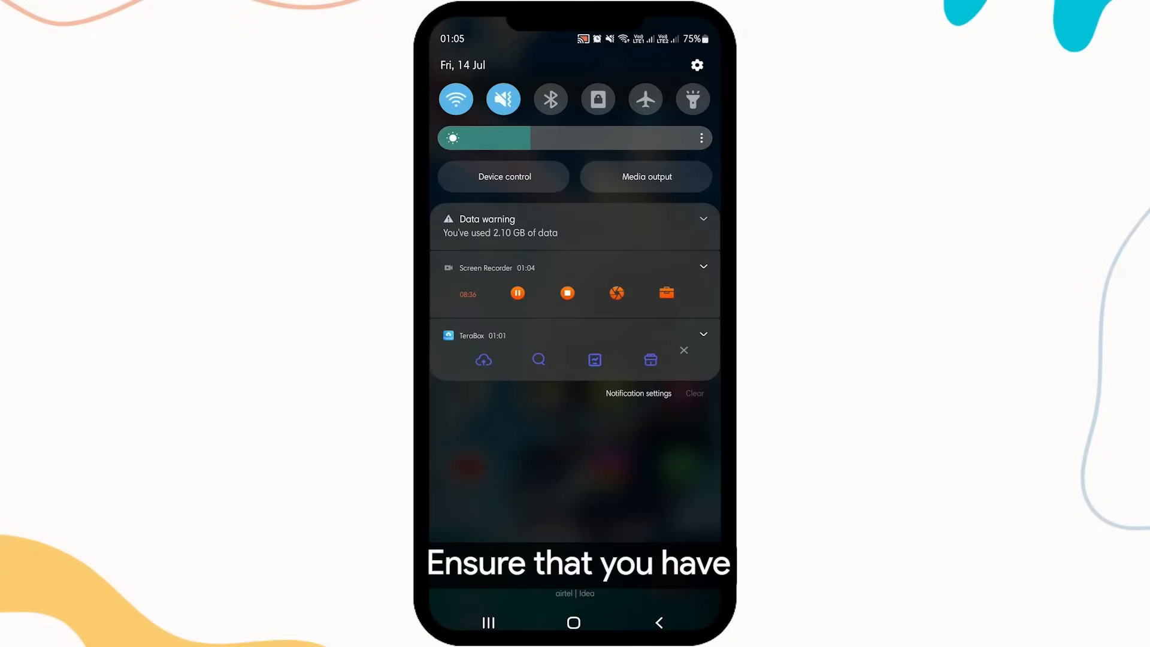
click(455, 99)
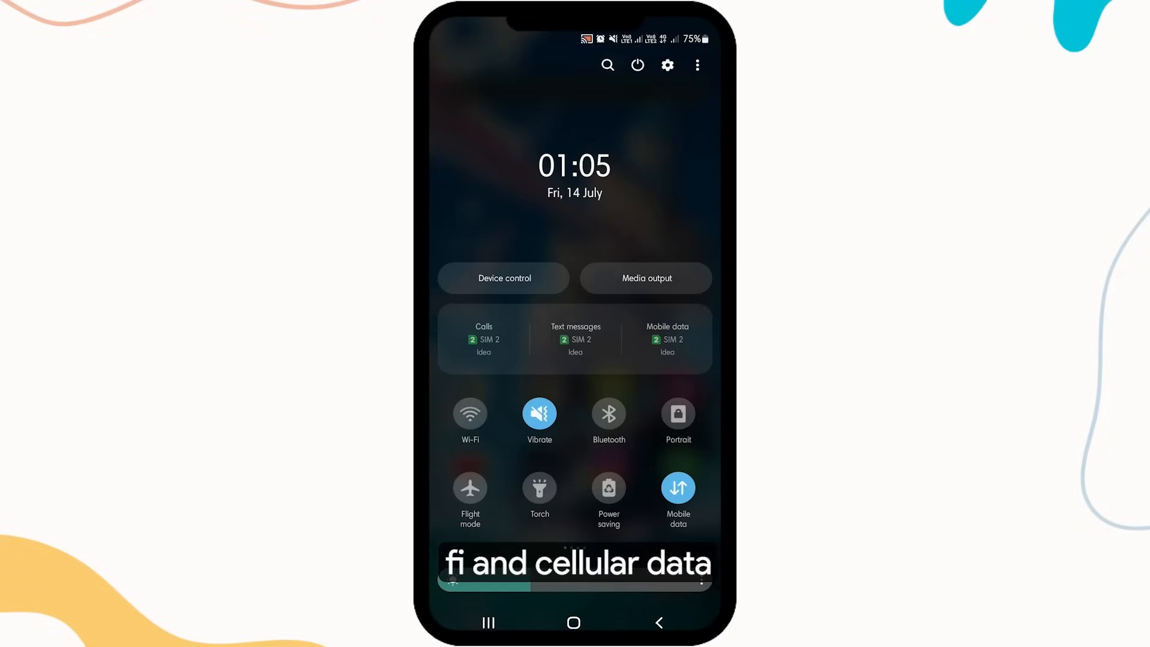
click(677, 487)
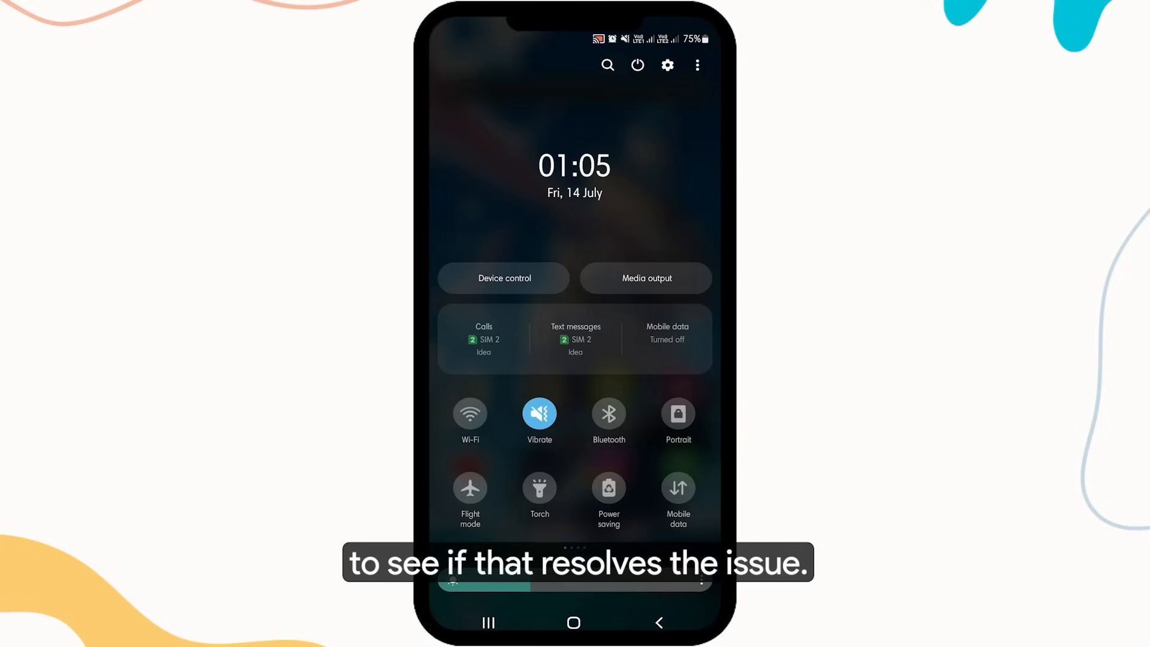
click(676, 487)
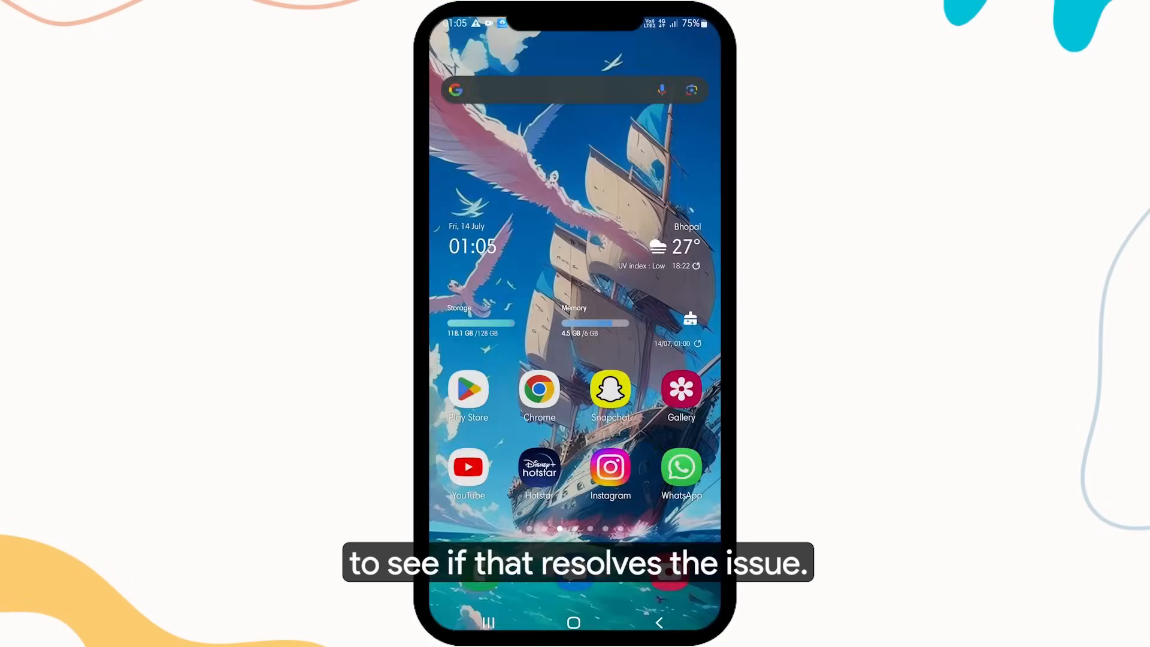
click(610, 389)
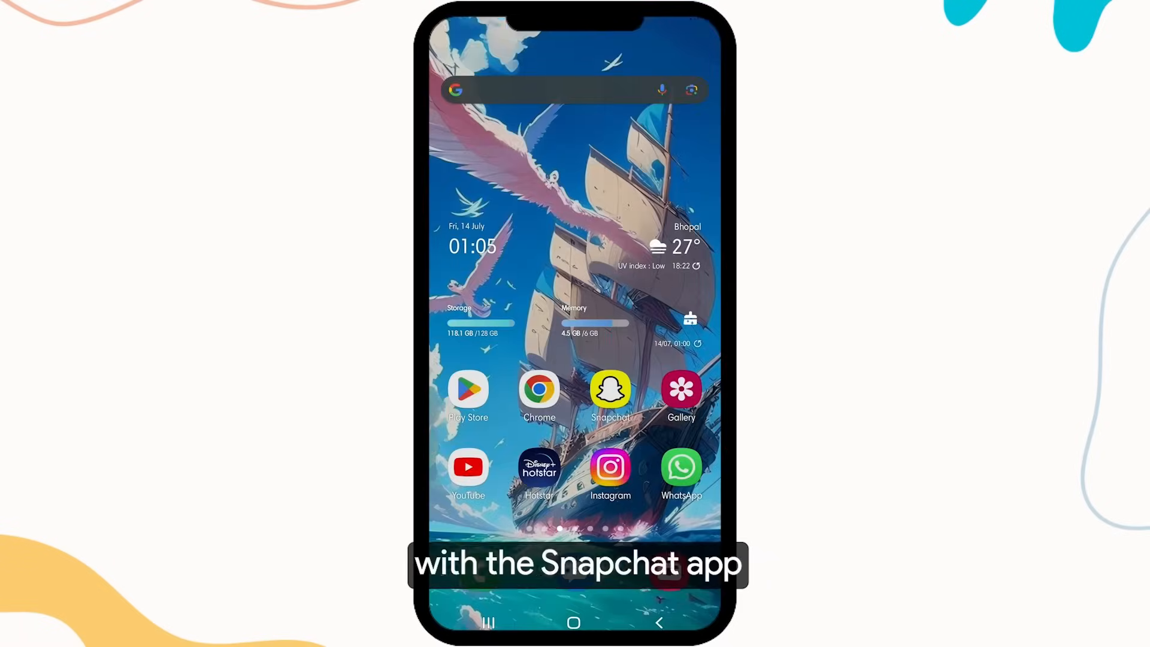
- Open Samsung Settings and go to the installed Apps list
scroll(down, 3)
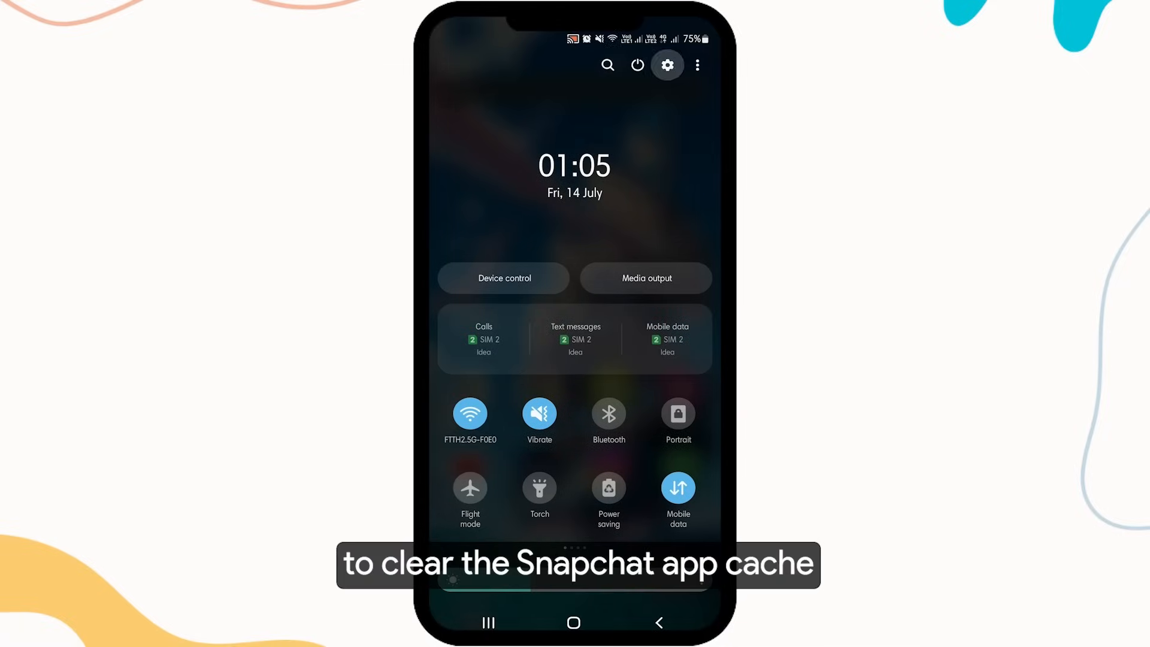
click(666, 64)
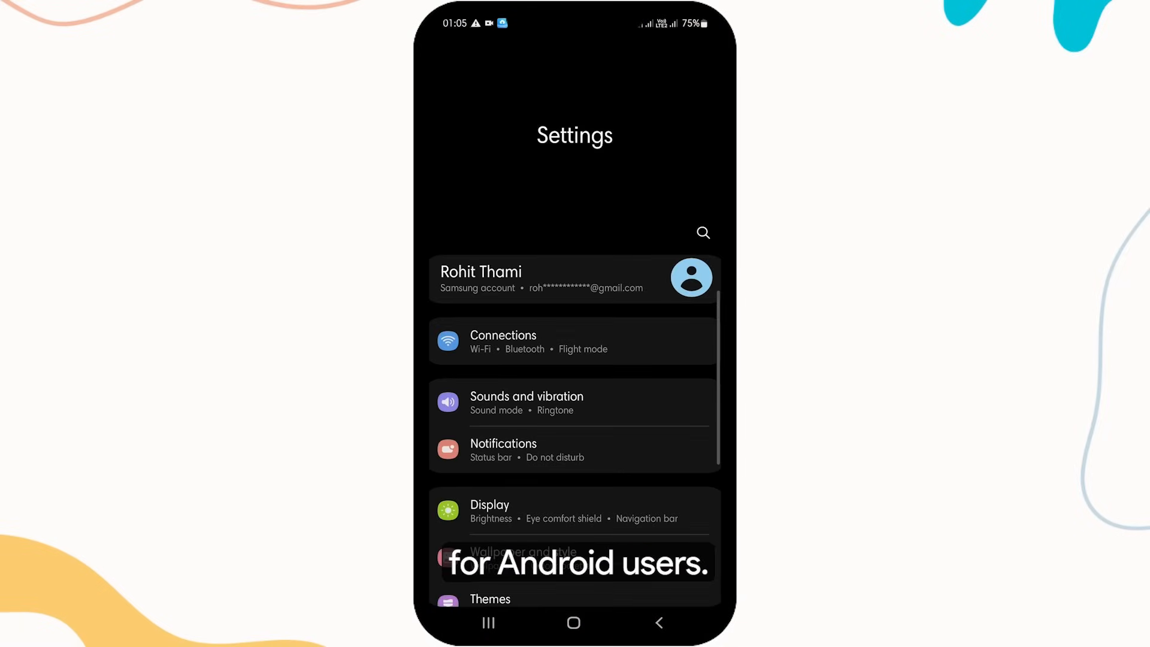
scroll(down, 3)
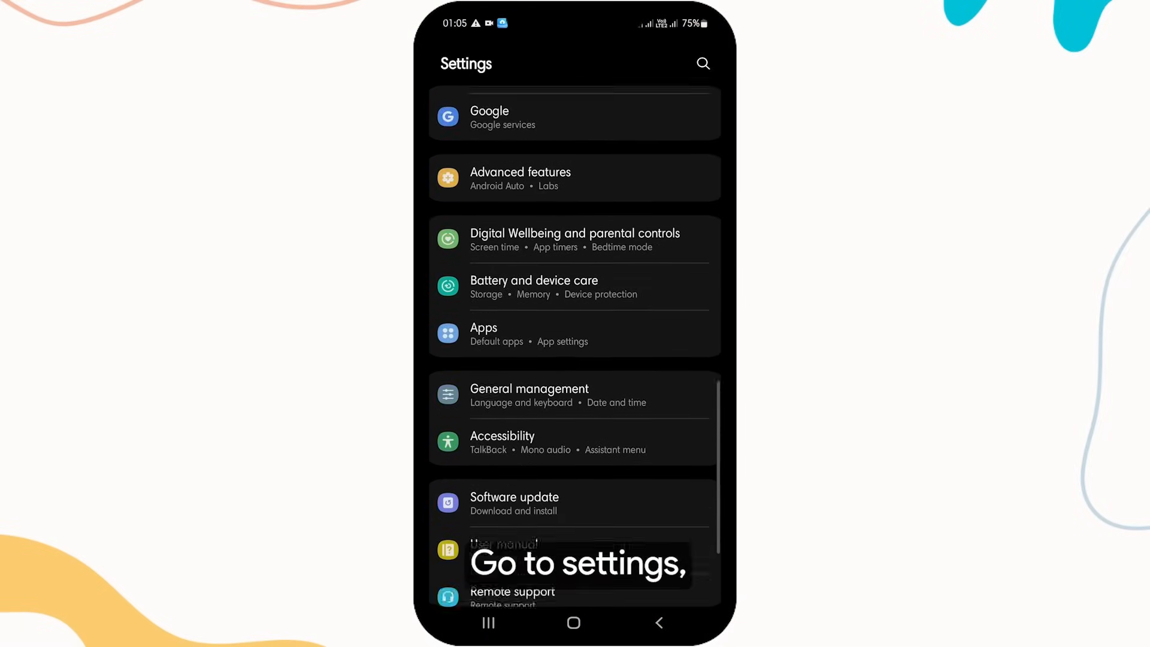
click(484, 327)
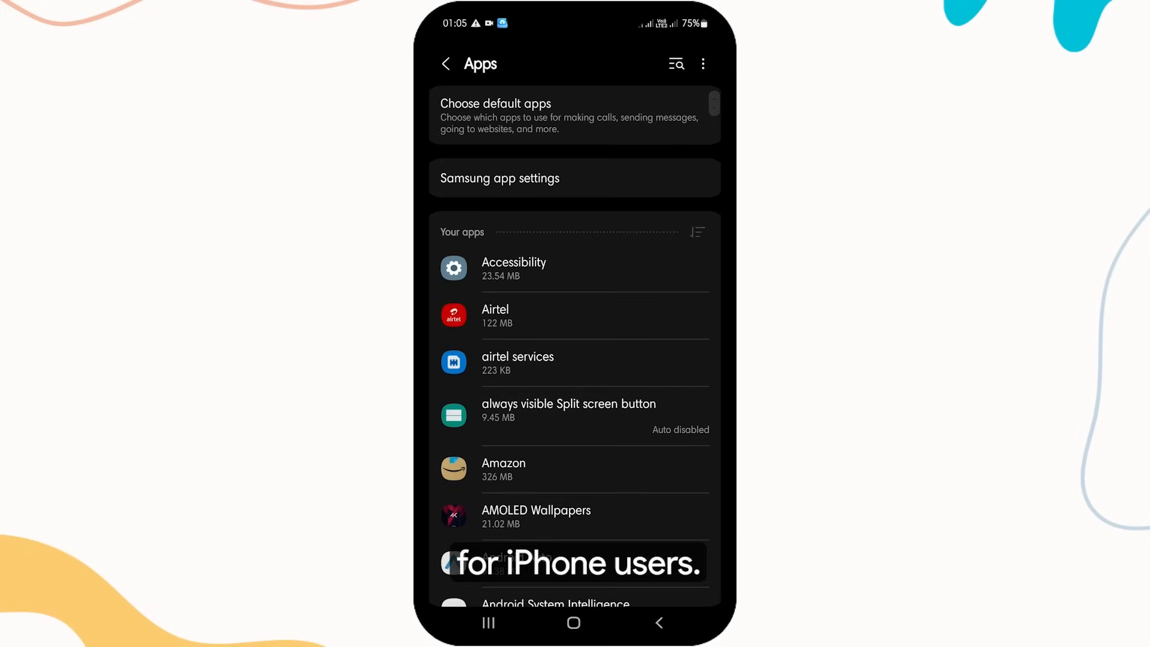
- Search 'snapchat' in Apps, open its details, and clear its cache
click(675, 64)
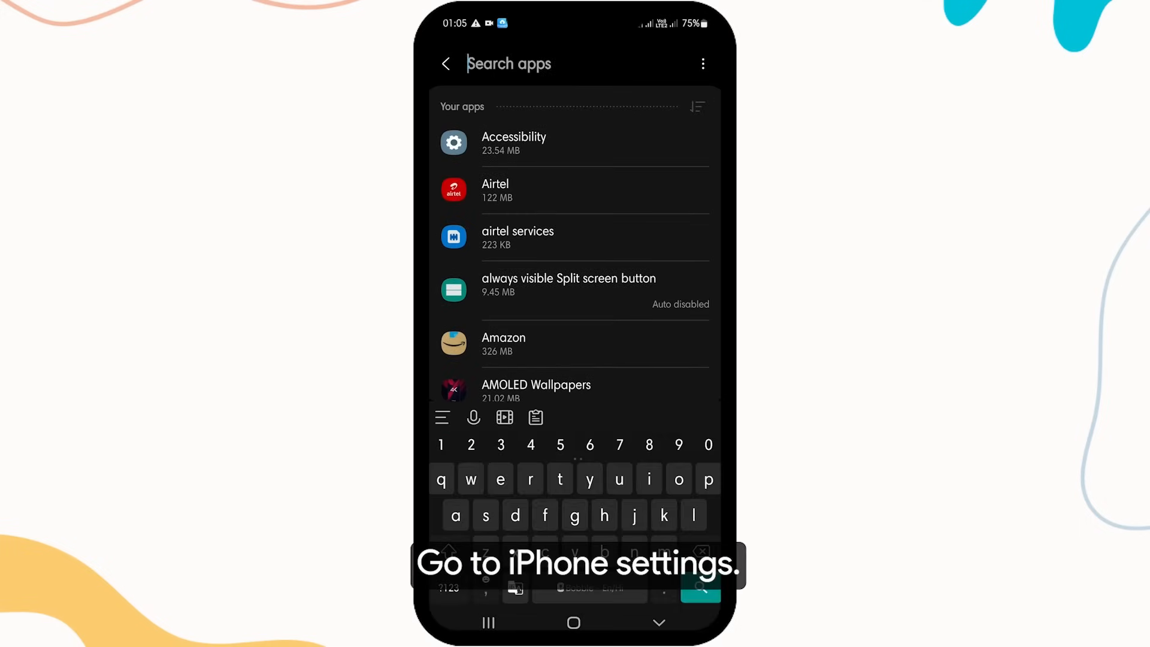
text(snapchat)
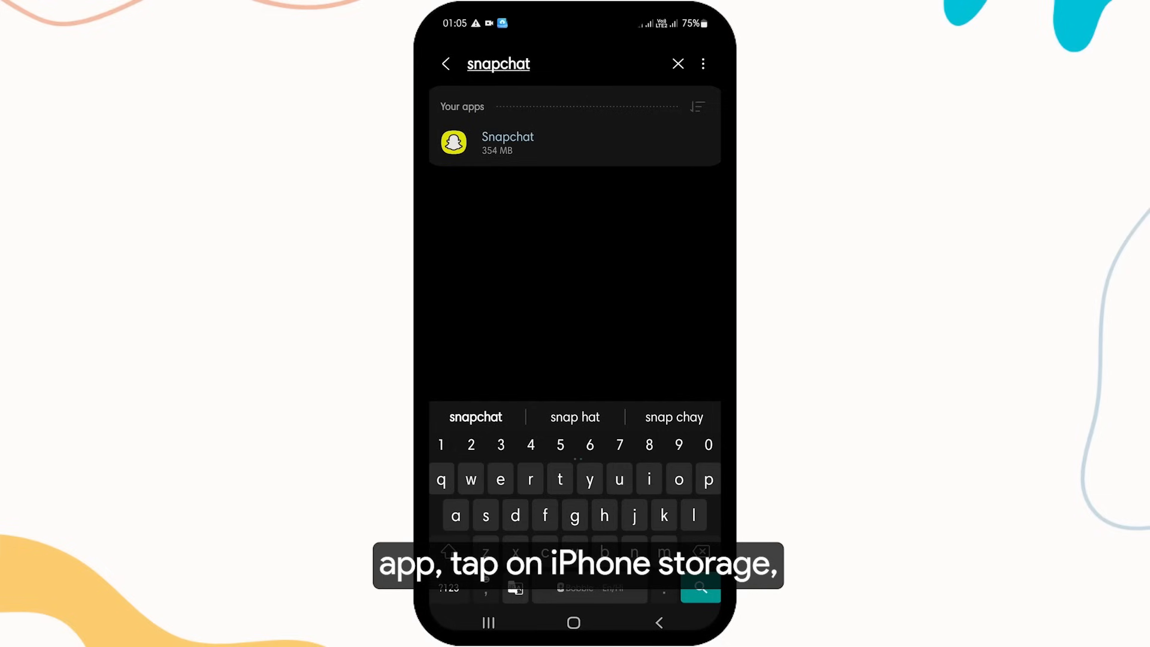
click(507, 143)
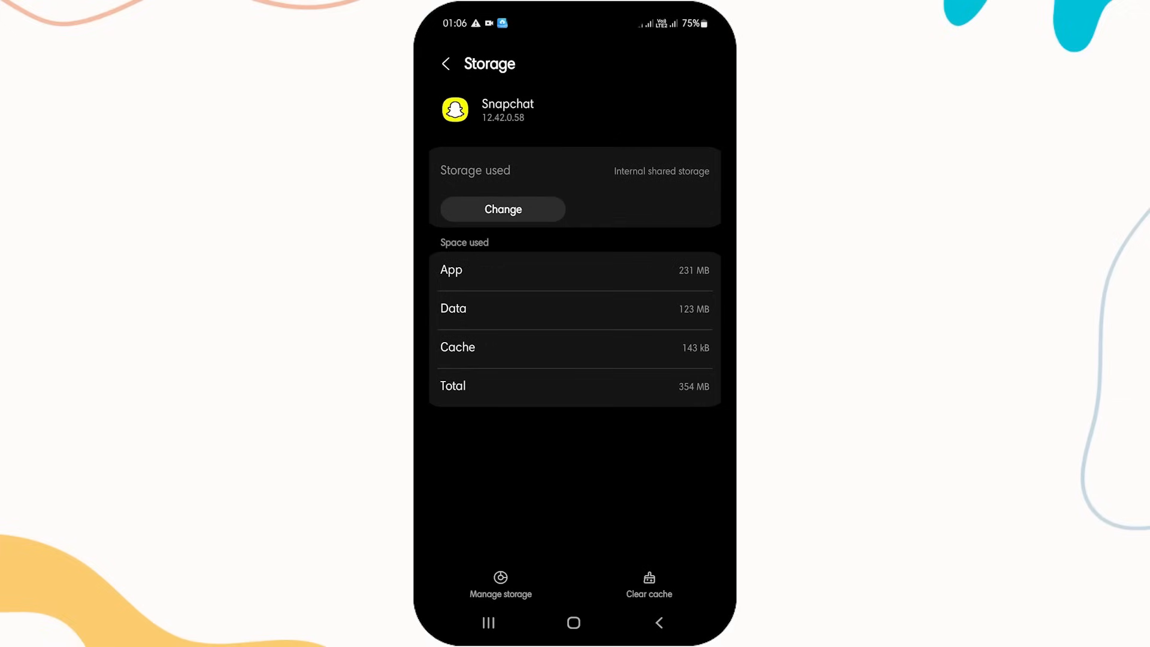
click(648, 584)
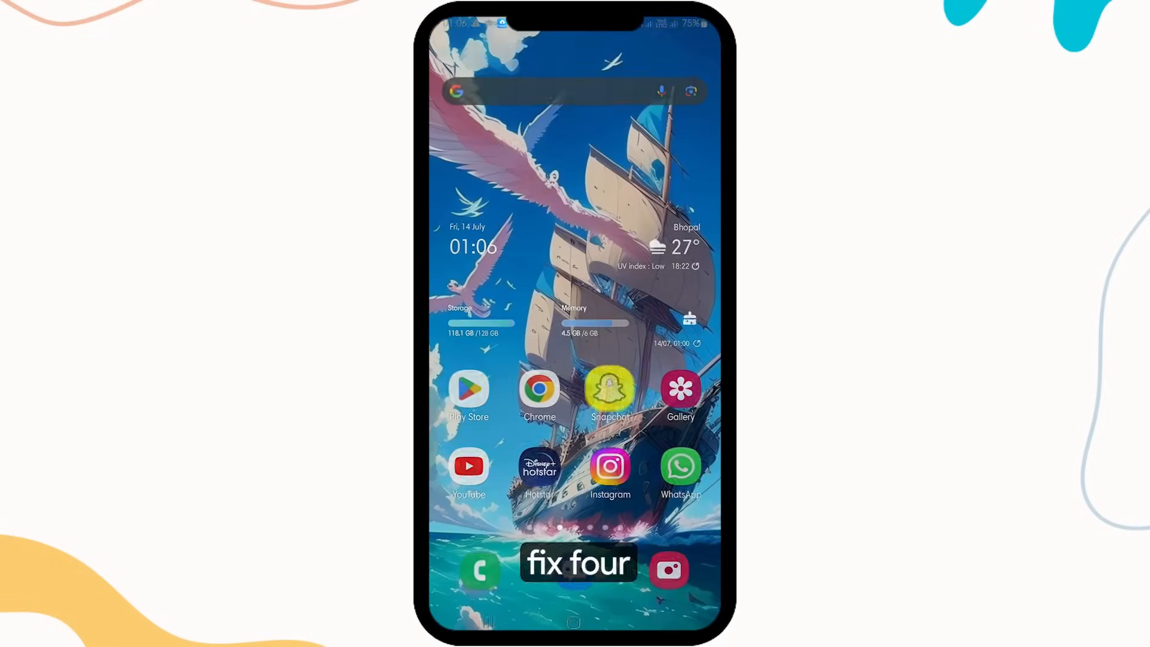
- Find Snapchat in the Play Store and confirm it is already installed
click(610, 389)
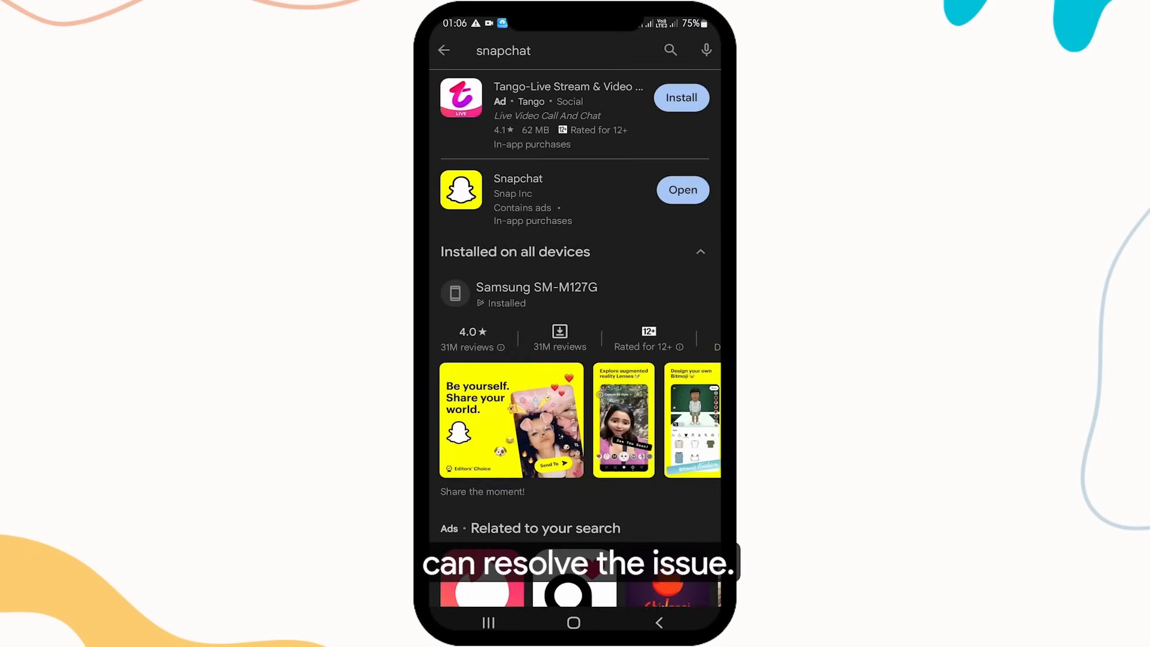
click(517, 179)
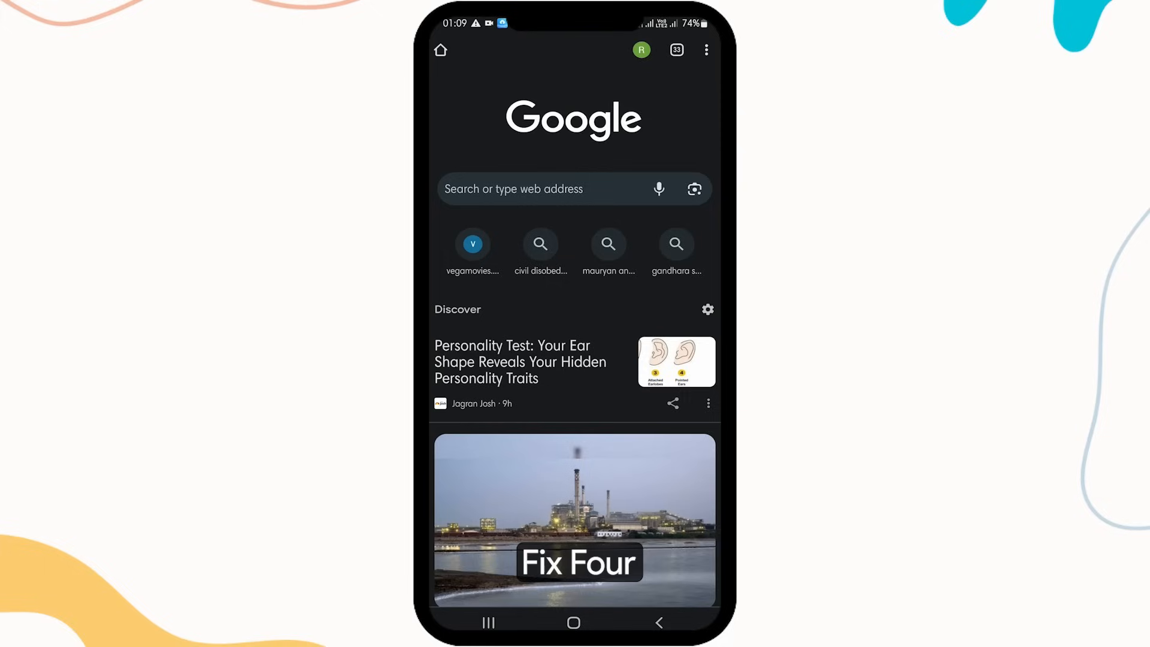
click(542, 189)
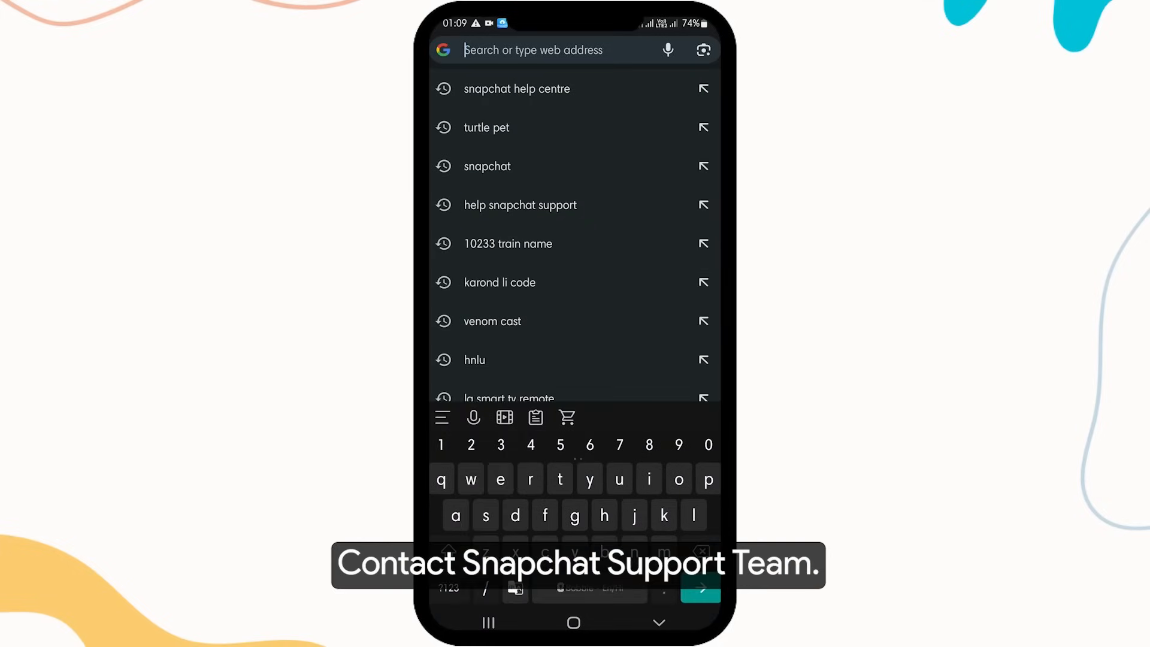
click(515, 89)
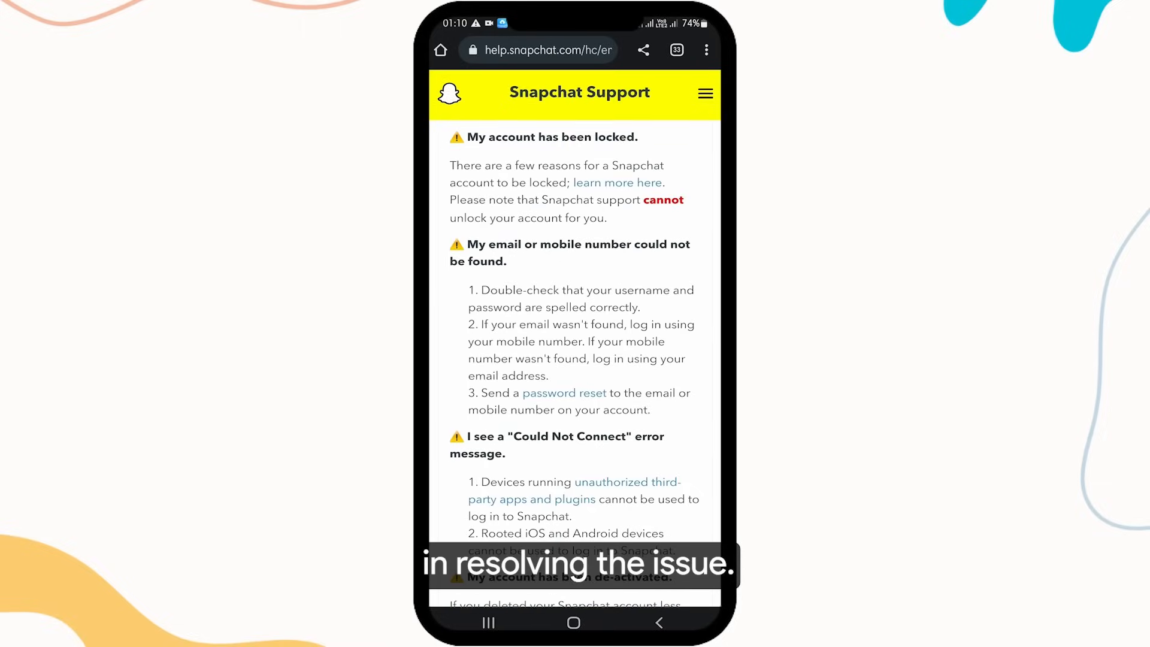
scroll(down, 3)
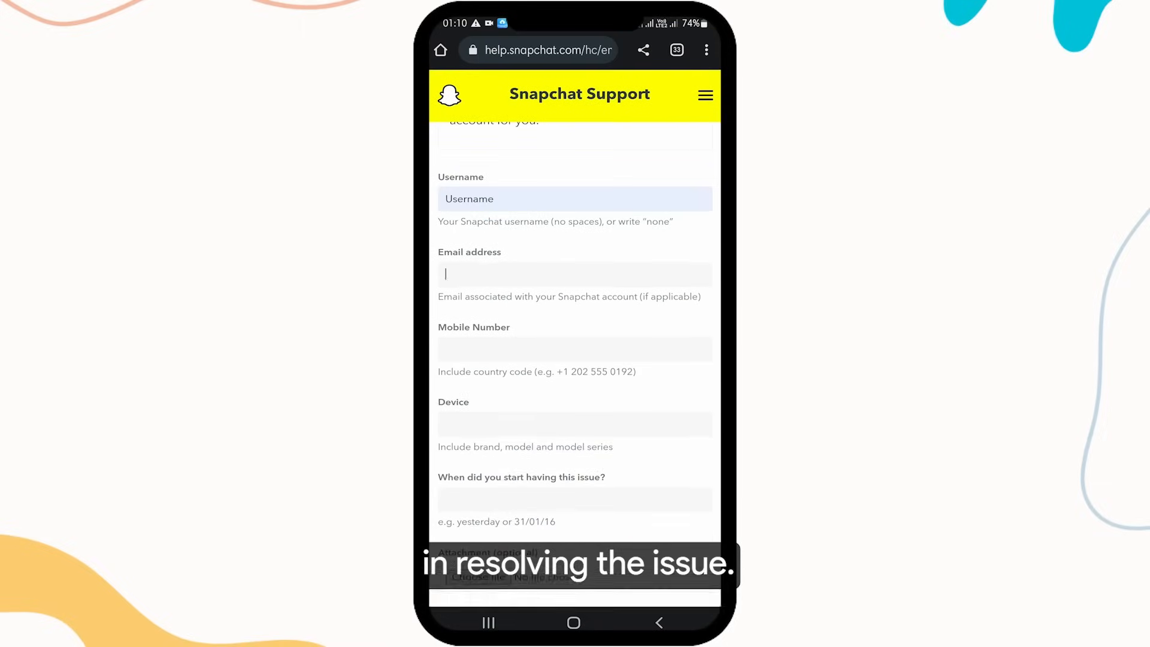
text(78200777)
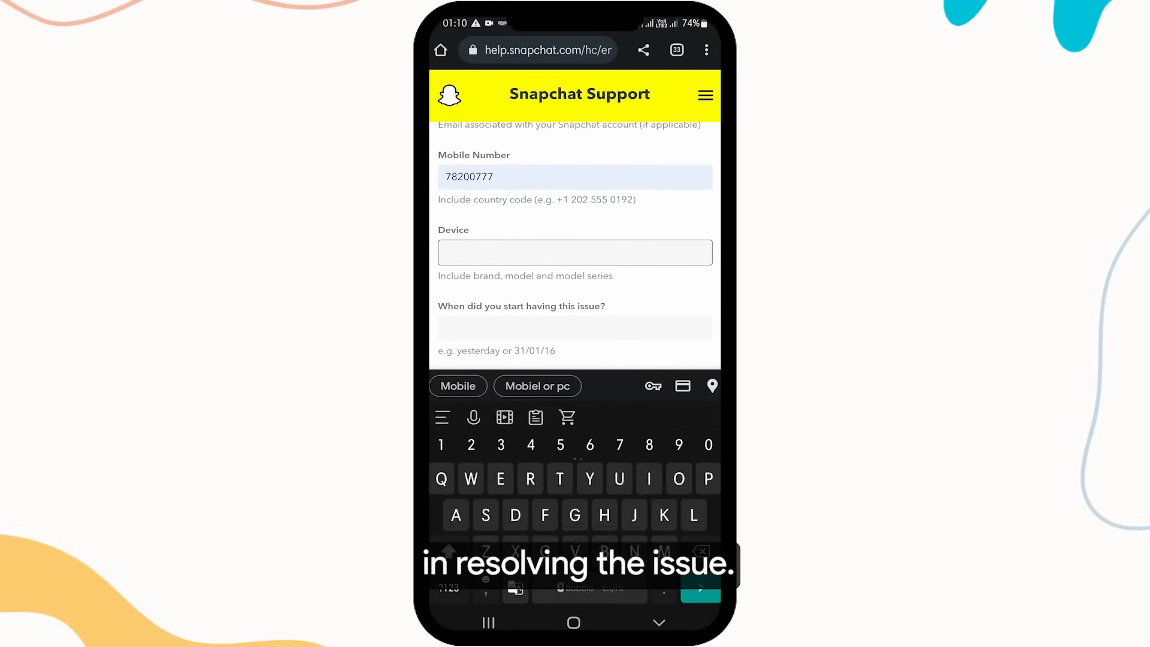
scroll(down, 3)
text(Explain you)
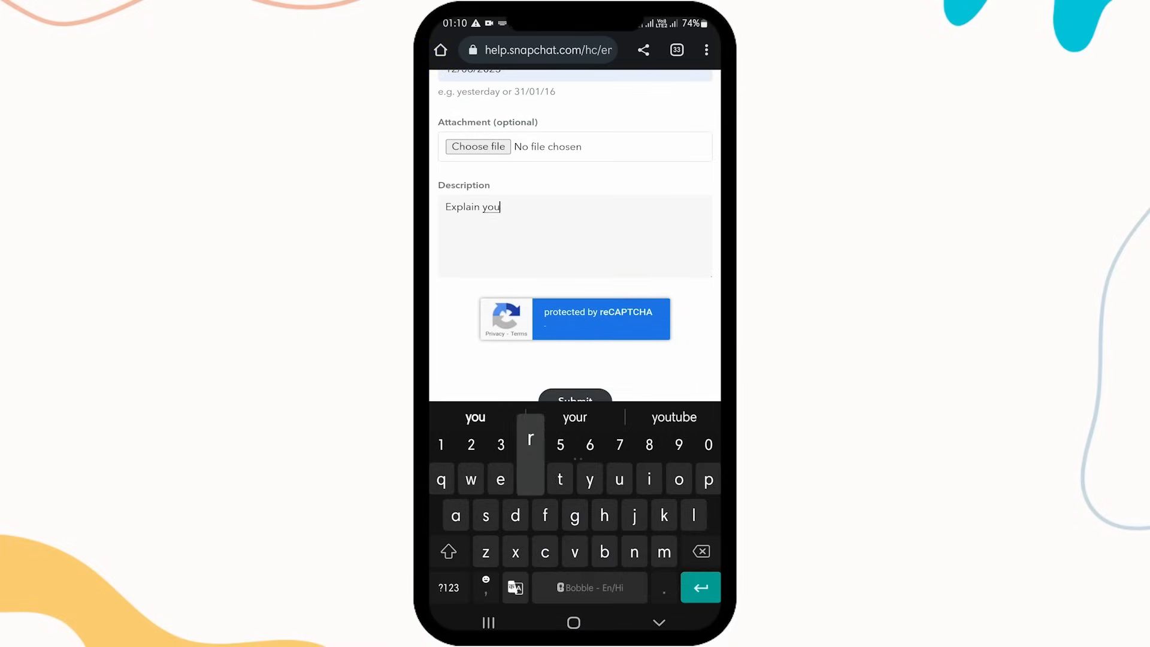
click(574, 401)
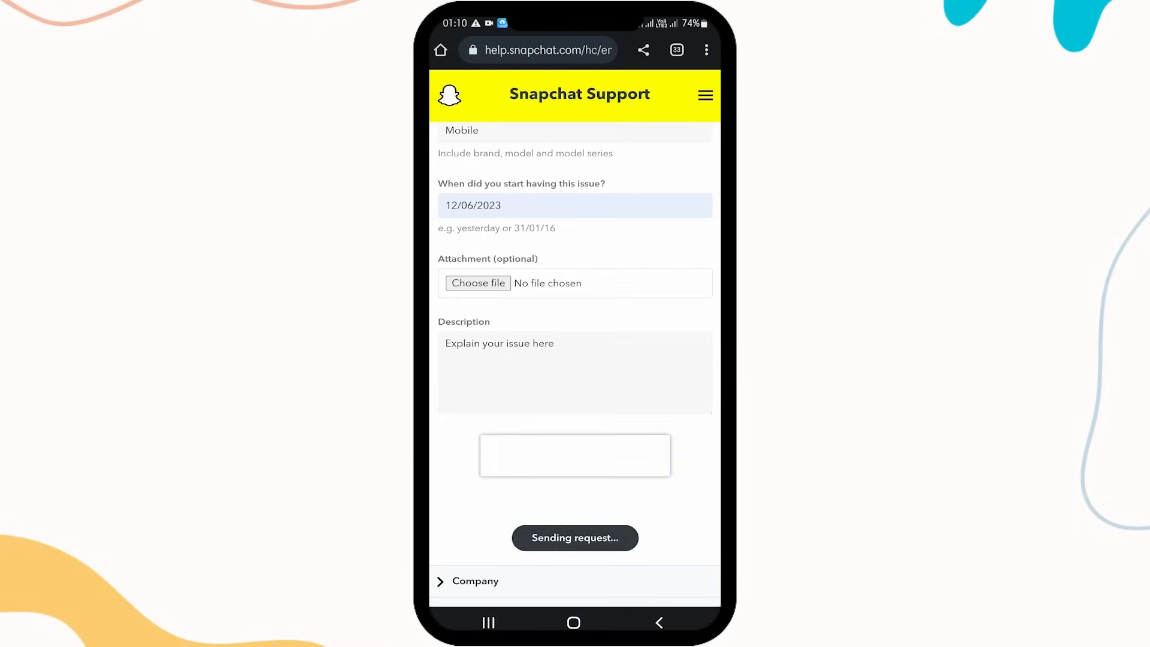
click(574, 537)
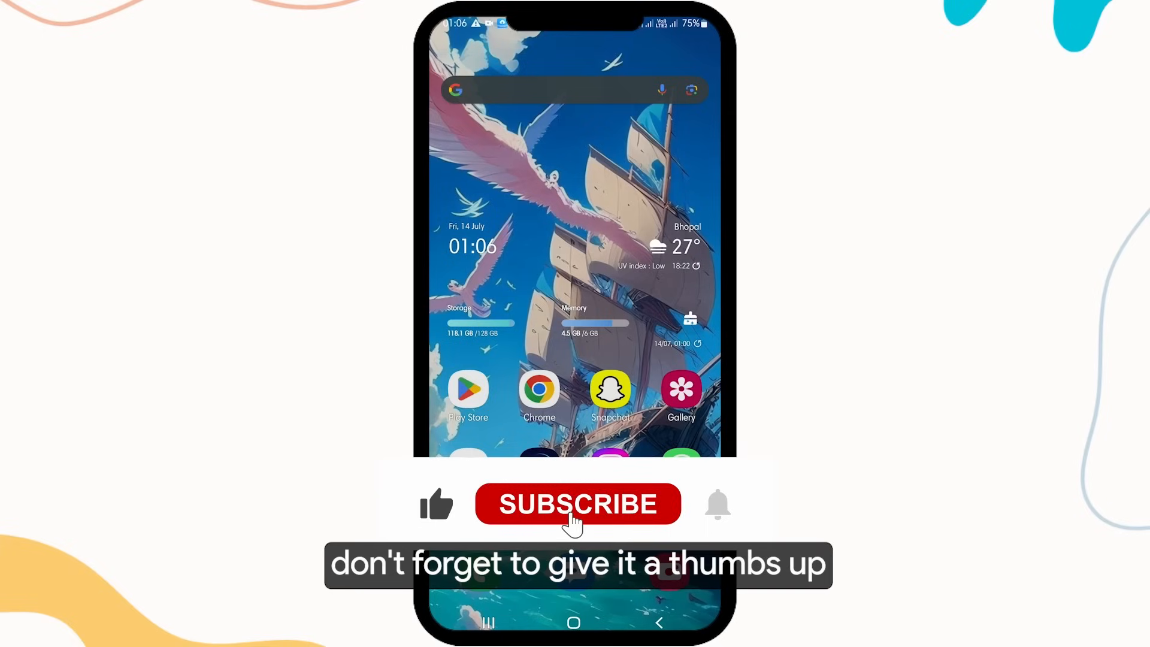
click(578, 504)
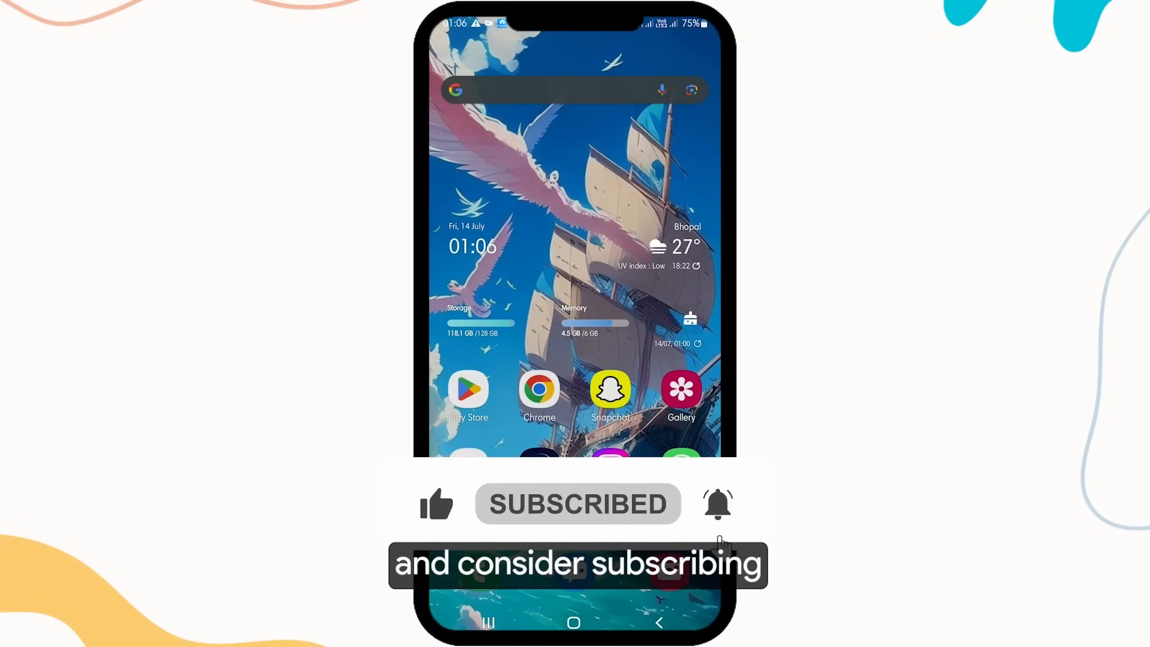